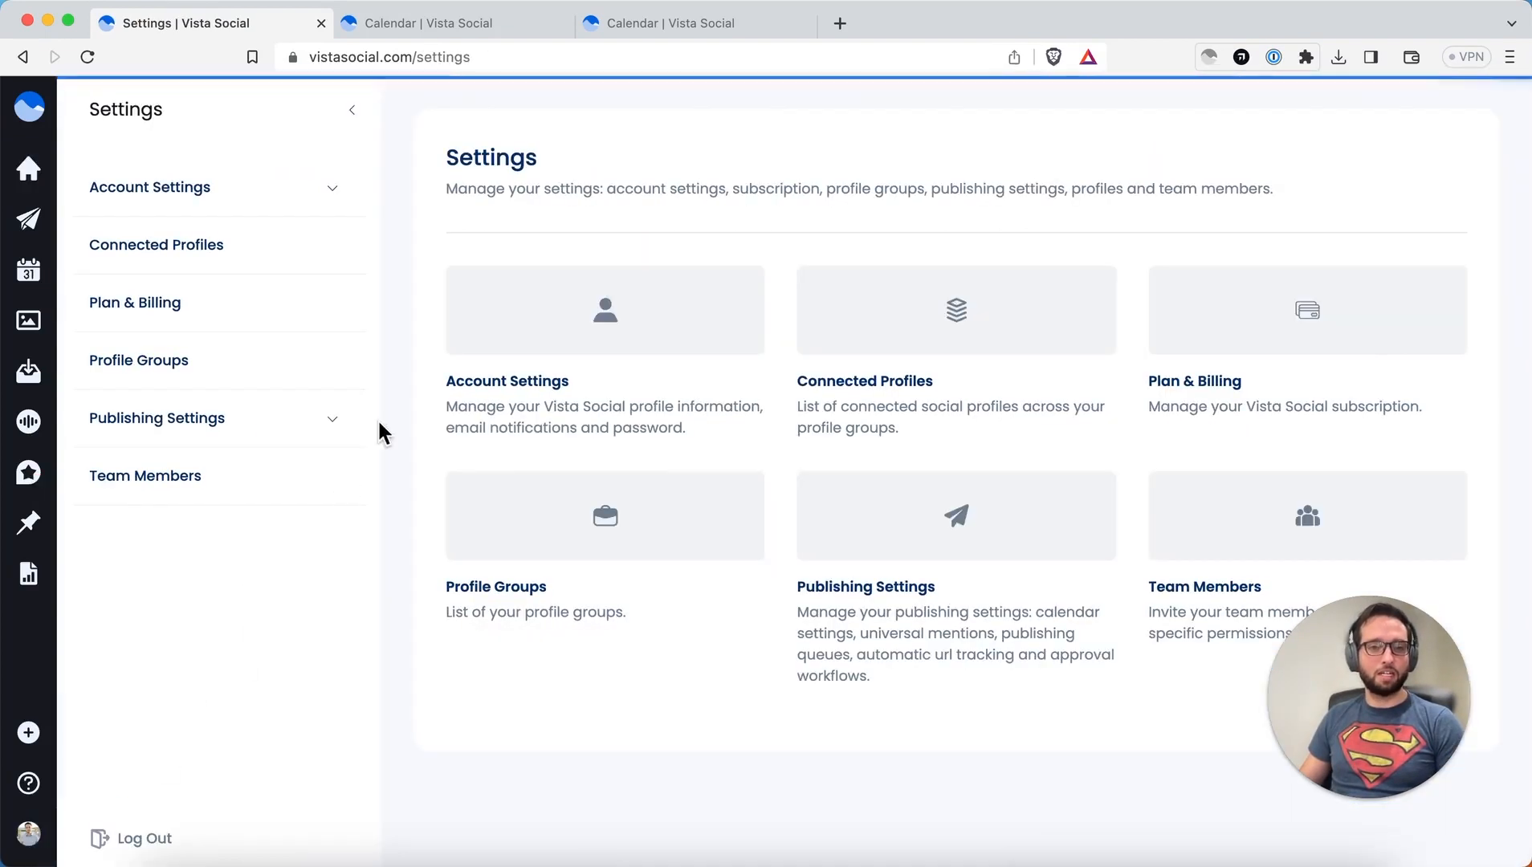
- Reach the Approval Workflows page under Publishing Settings in the sidebar
click(156, 417)
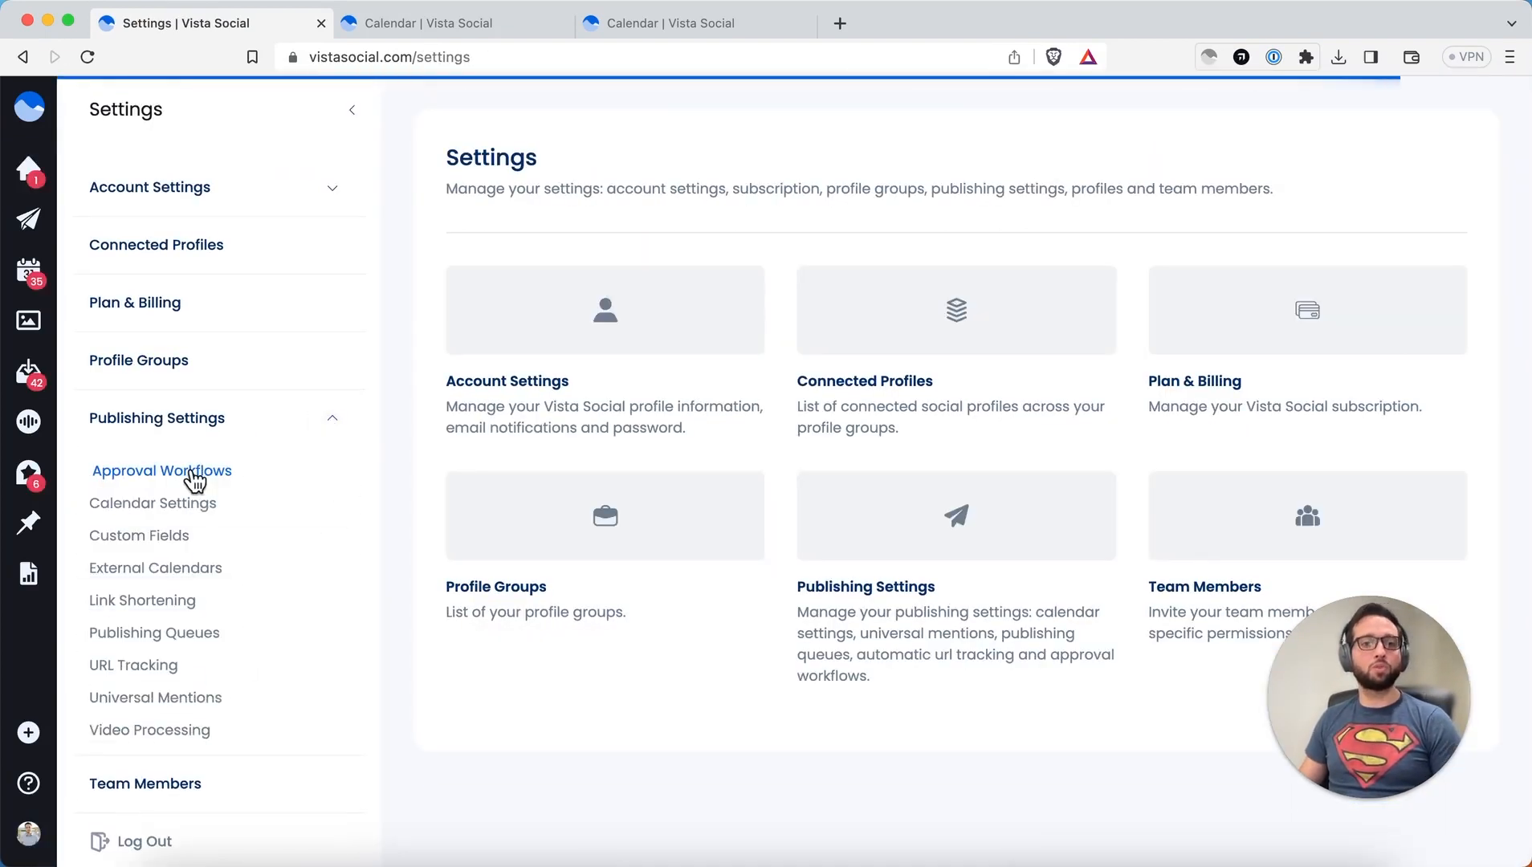
click(161, 471)
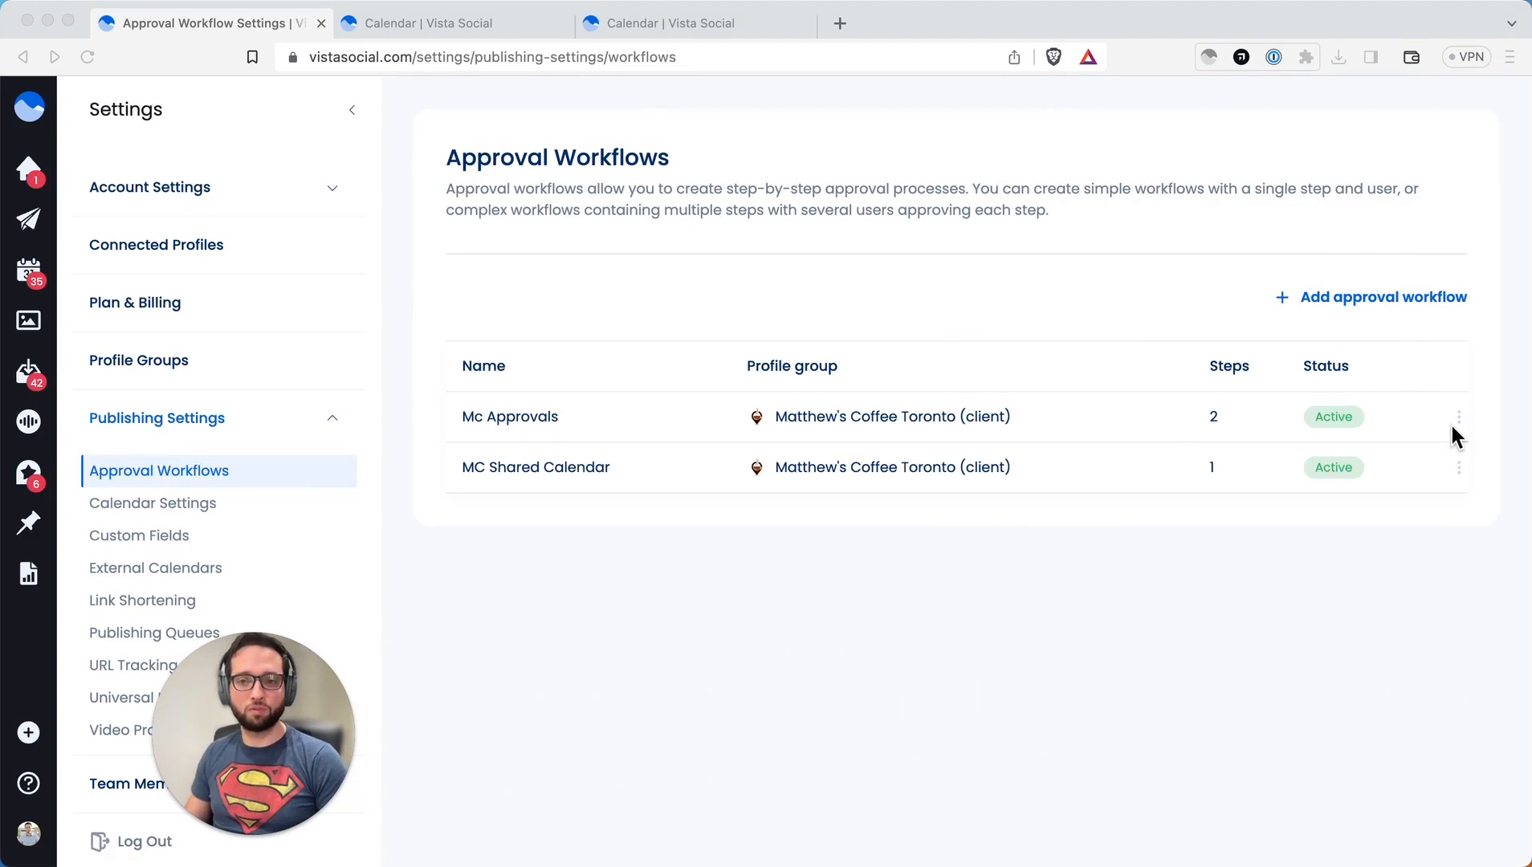
click(1458, 416)
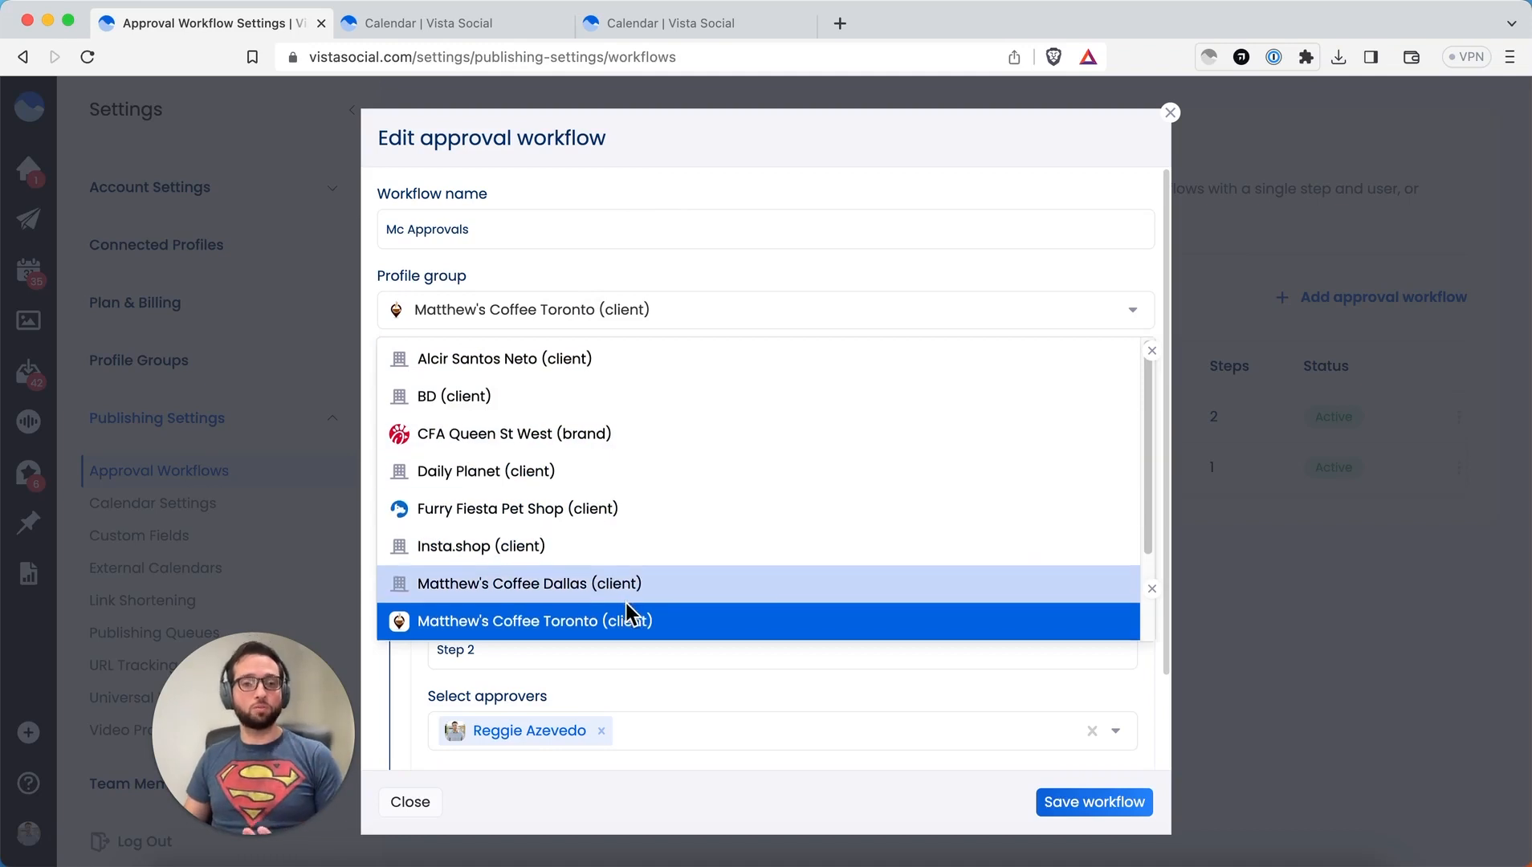
click(533, 620)
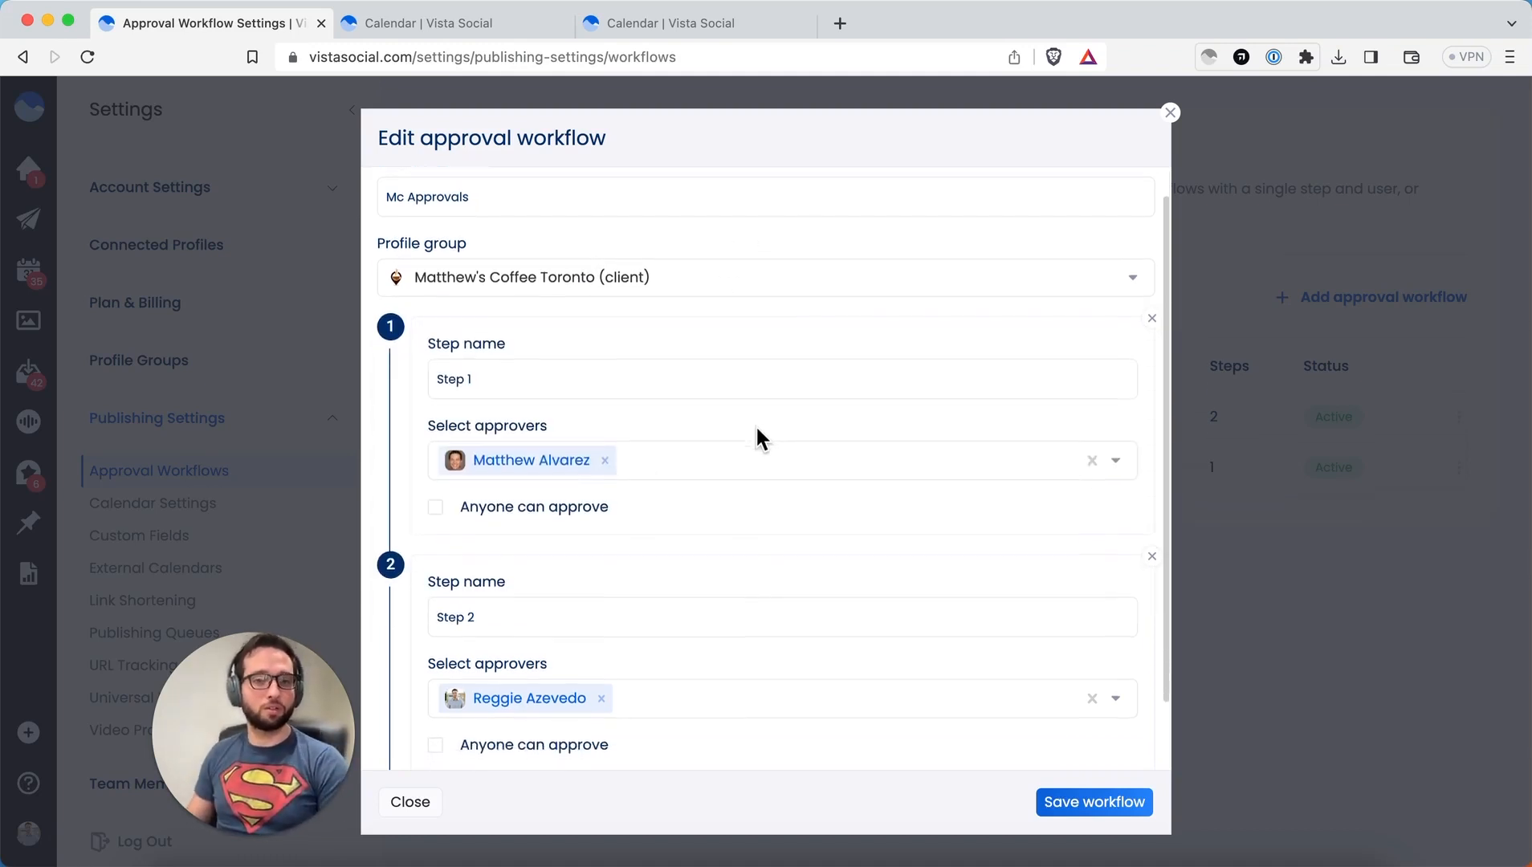
scroll(down, 3)
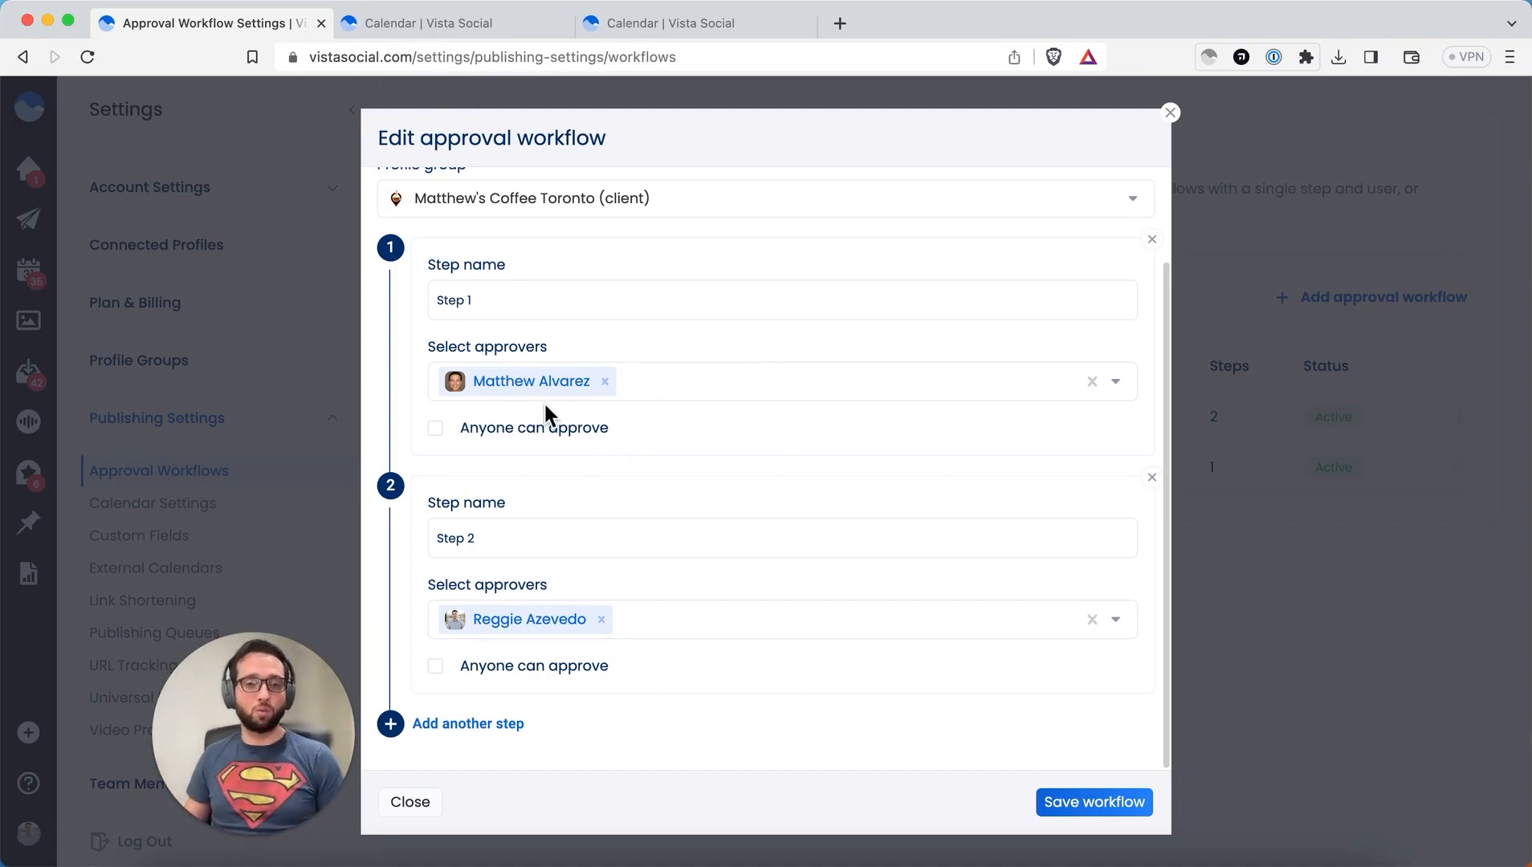
mouse_move(680, 588)
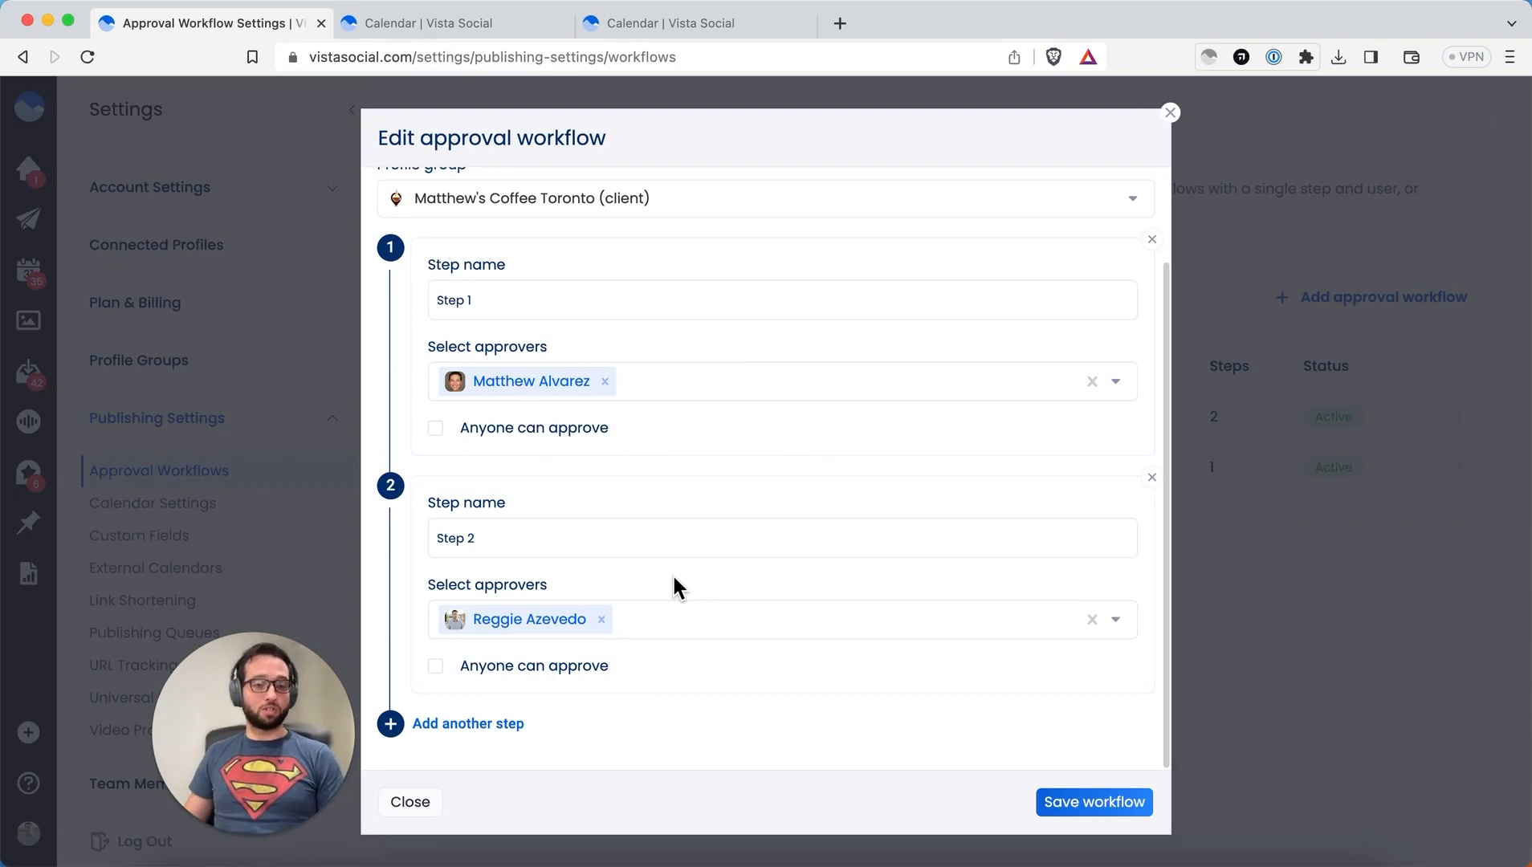
mouse_move(466, 595)
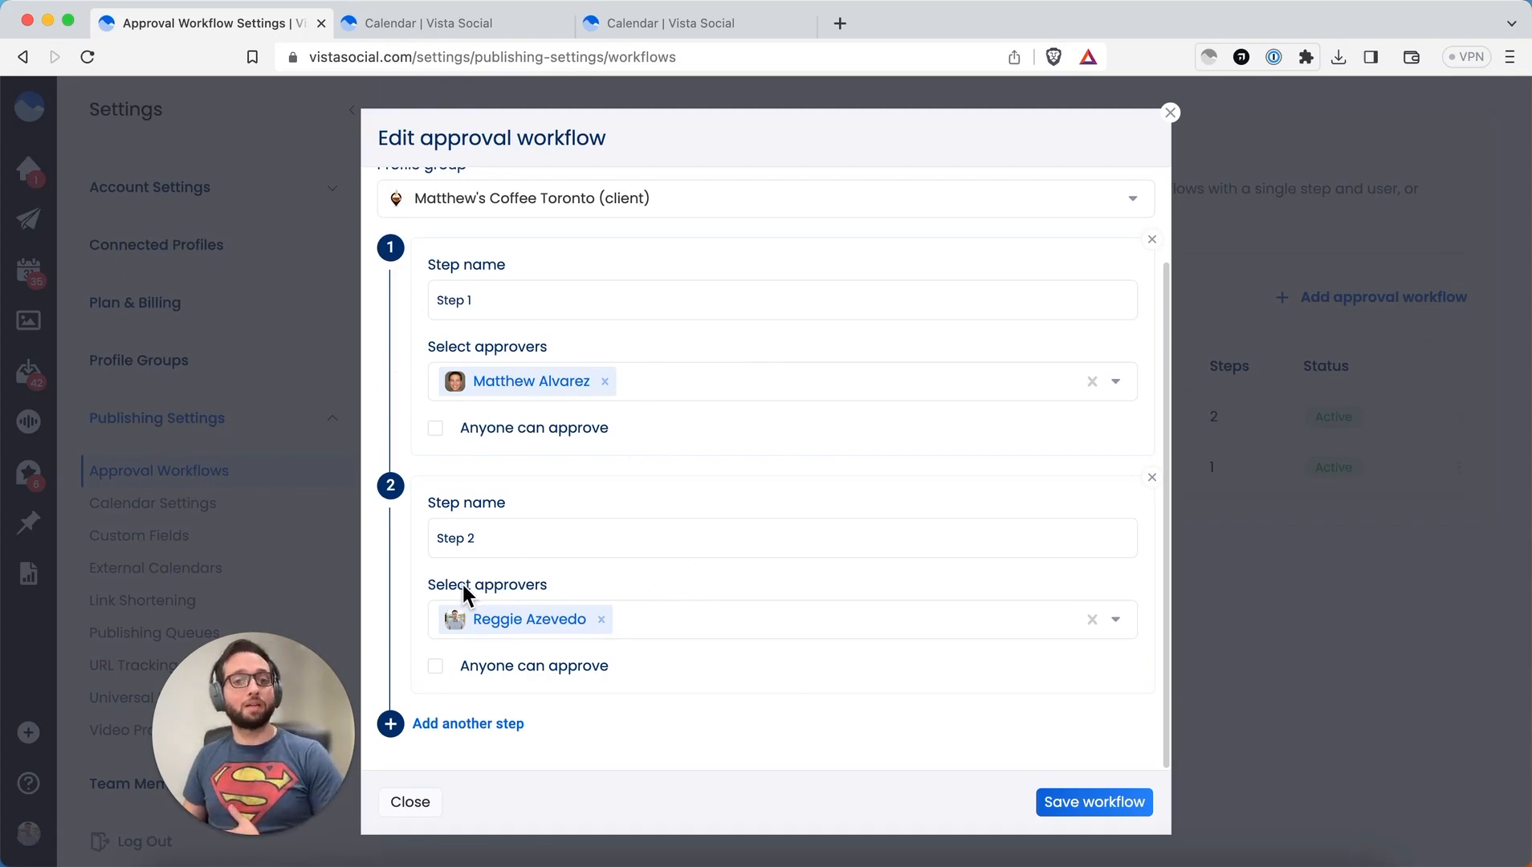
mouse_move(568, 285)
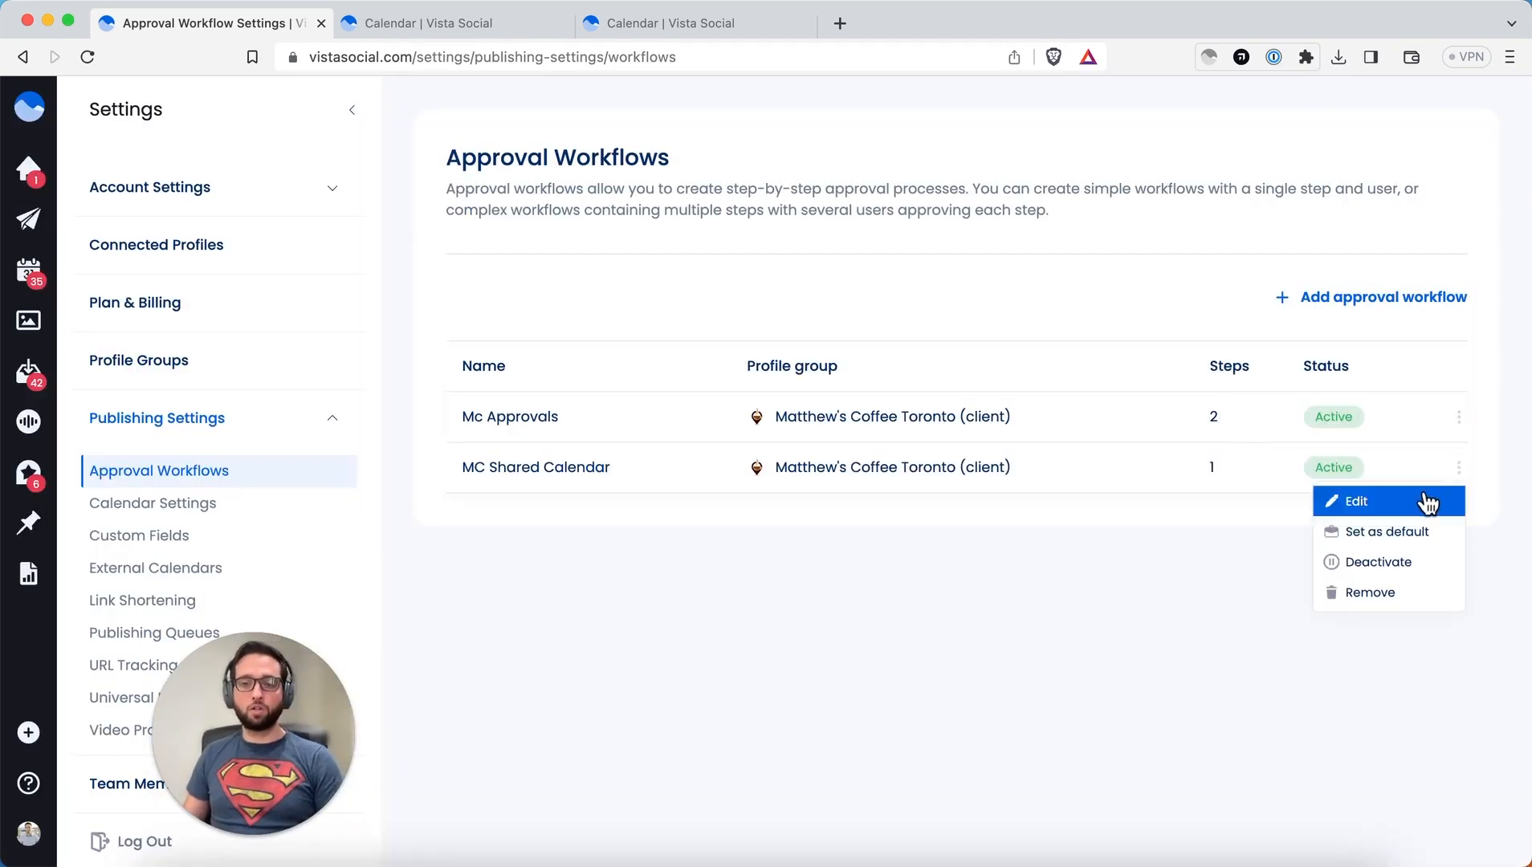
- Review the MC Shared Calendar workflow in its edit view
click(1357, 501)
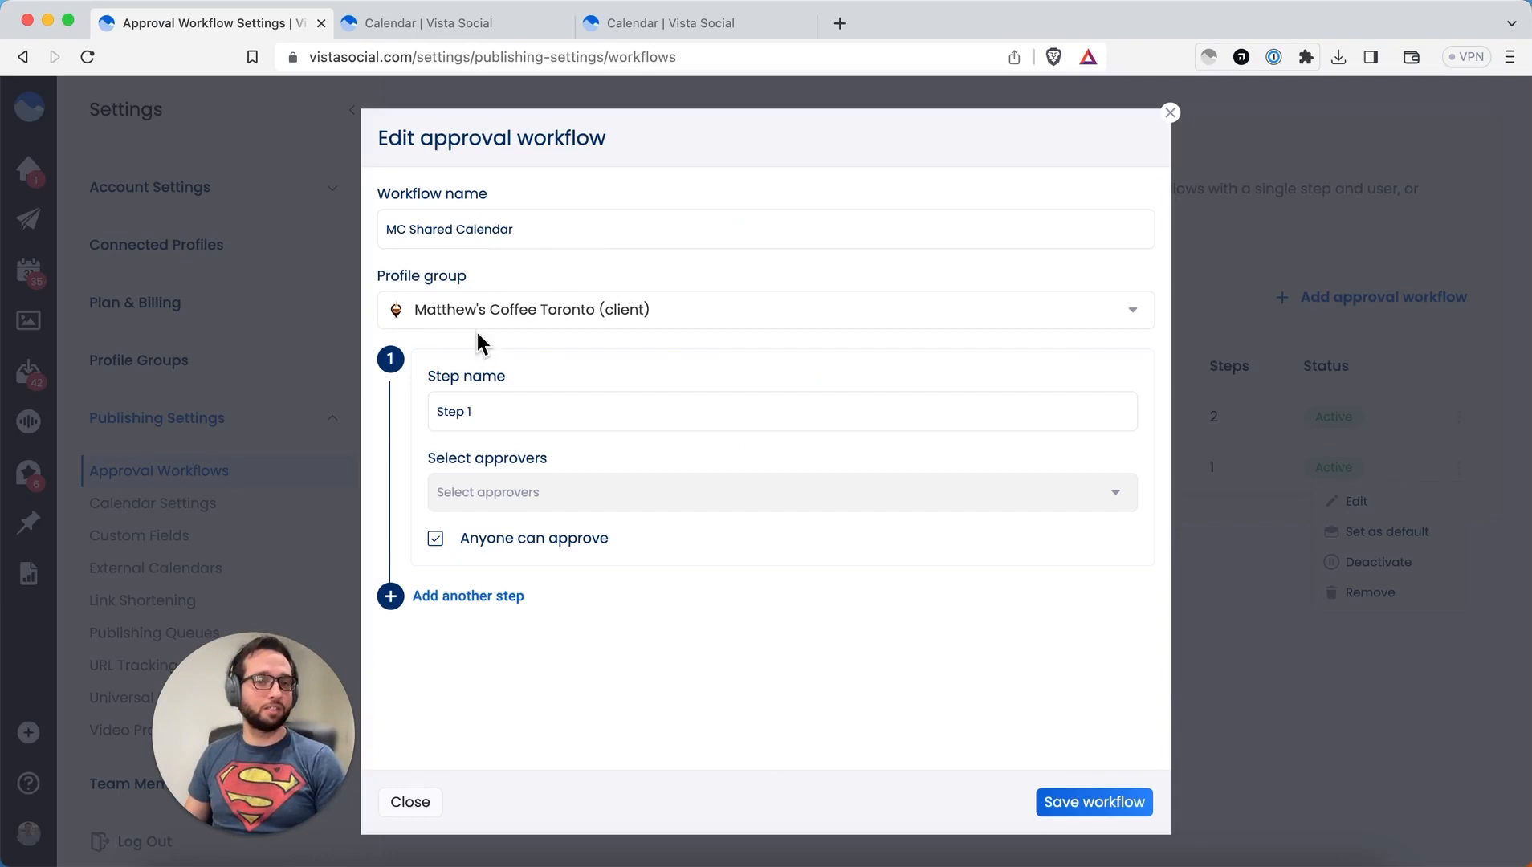
mouse_move(511, 424)
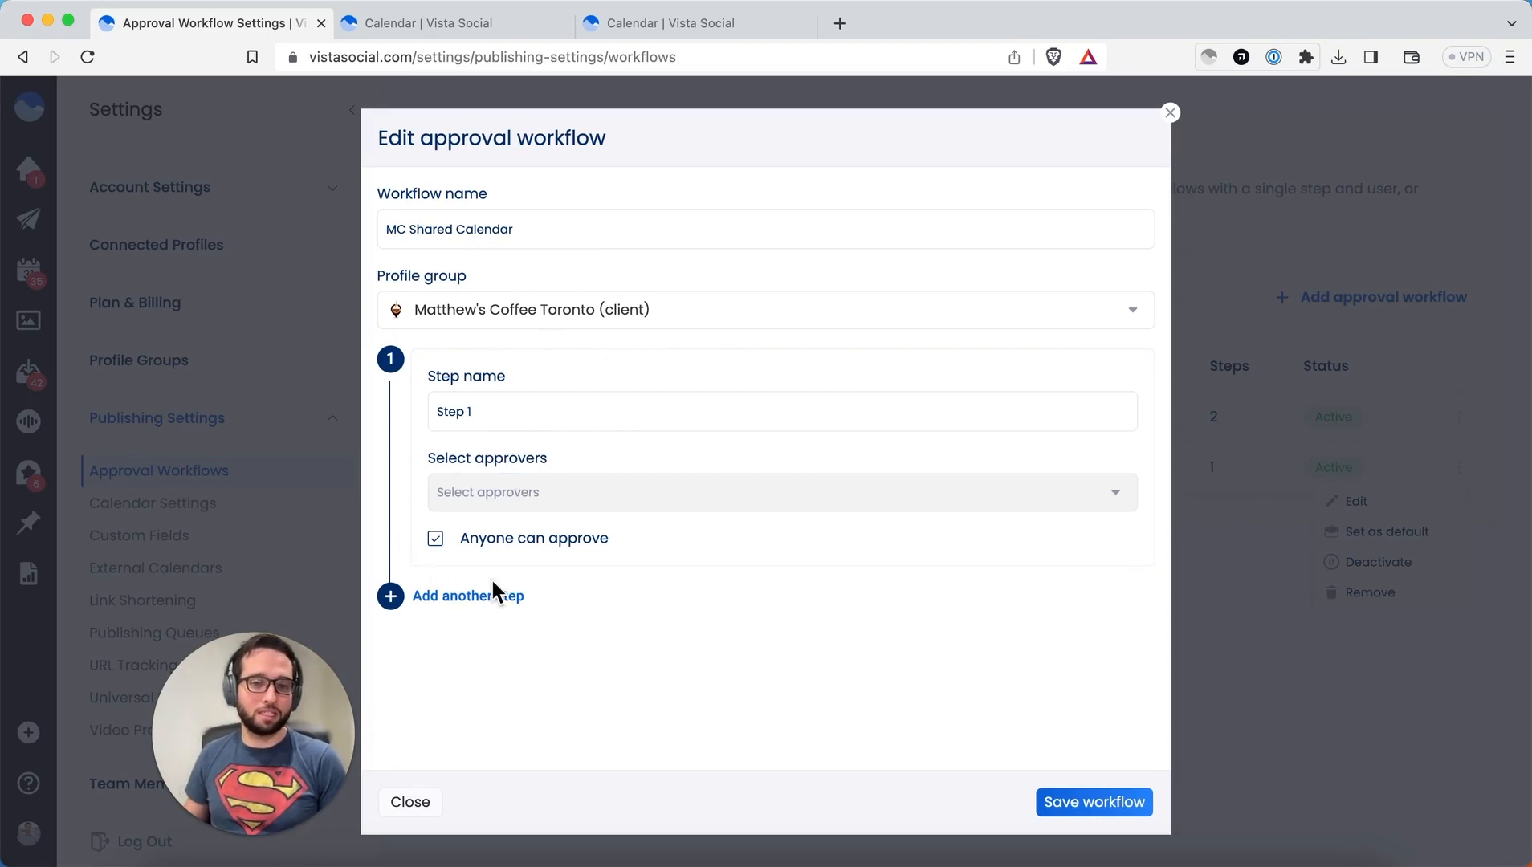
mouse_move(816, 675)
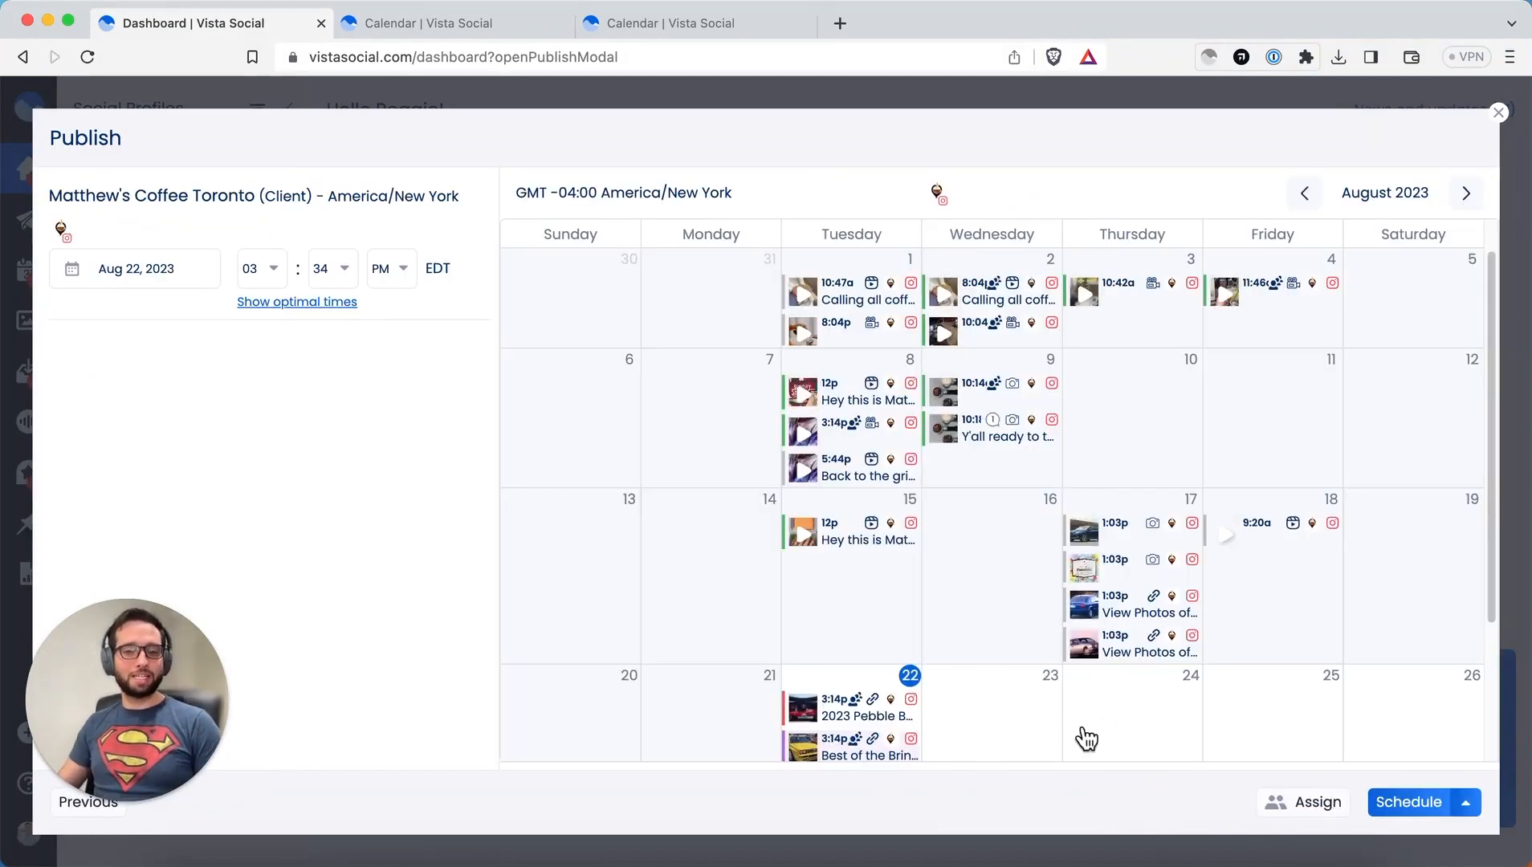
mouse_move(1311, 809)
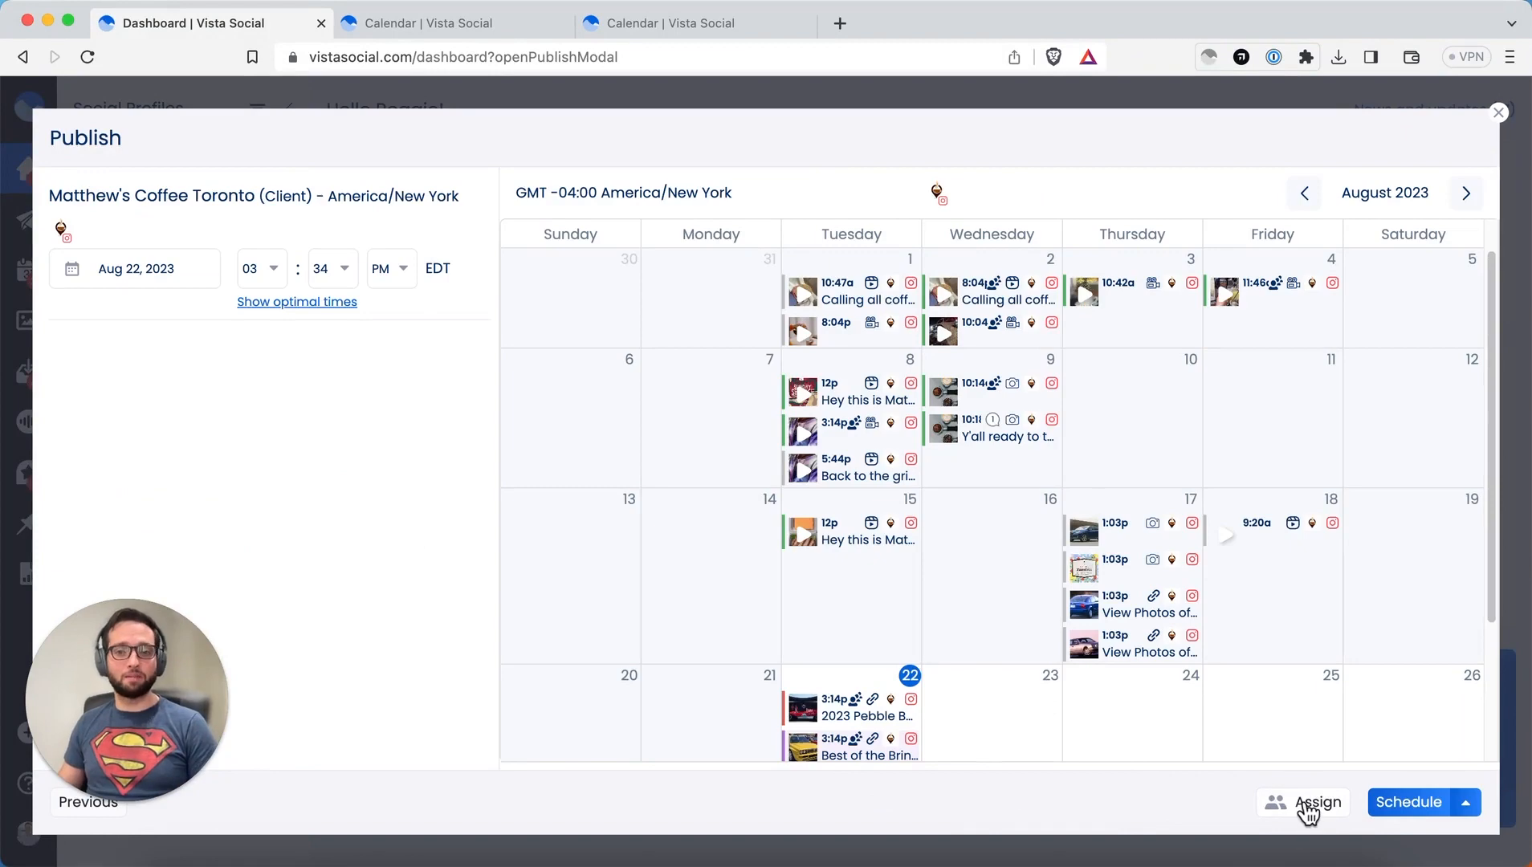
- Assign the Aug 22 post to the 'Mc Approvals (2 steps)' workflow instead of a user
click(1318, 801)
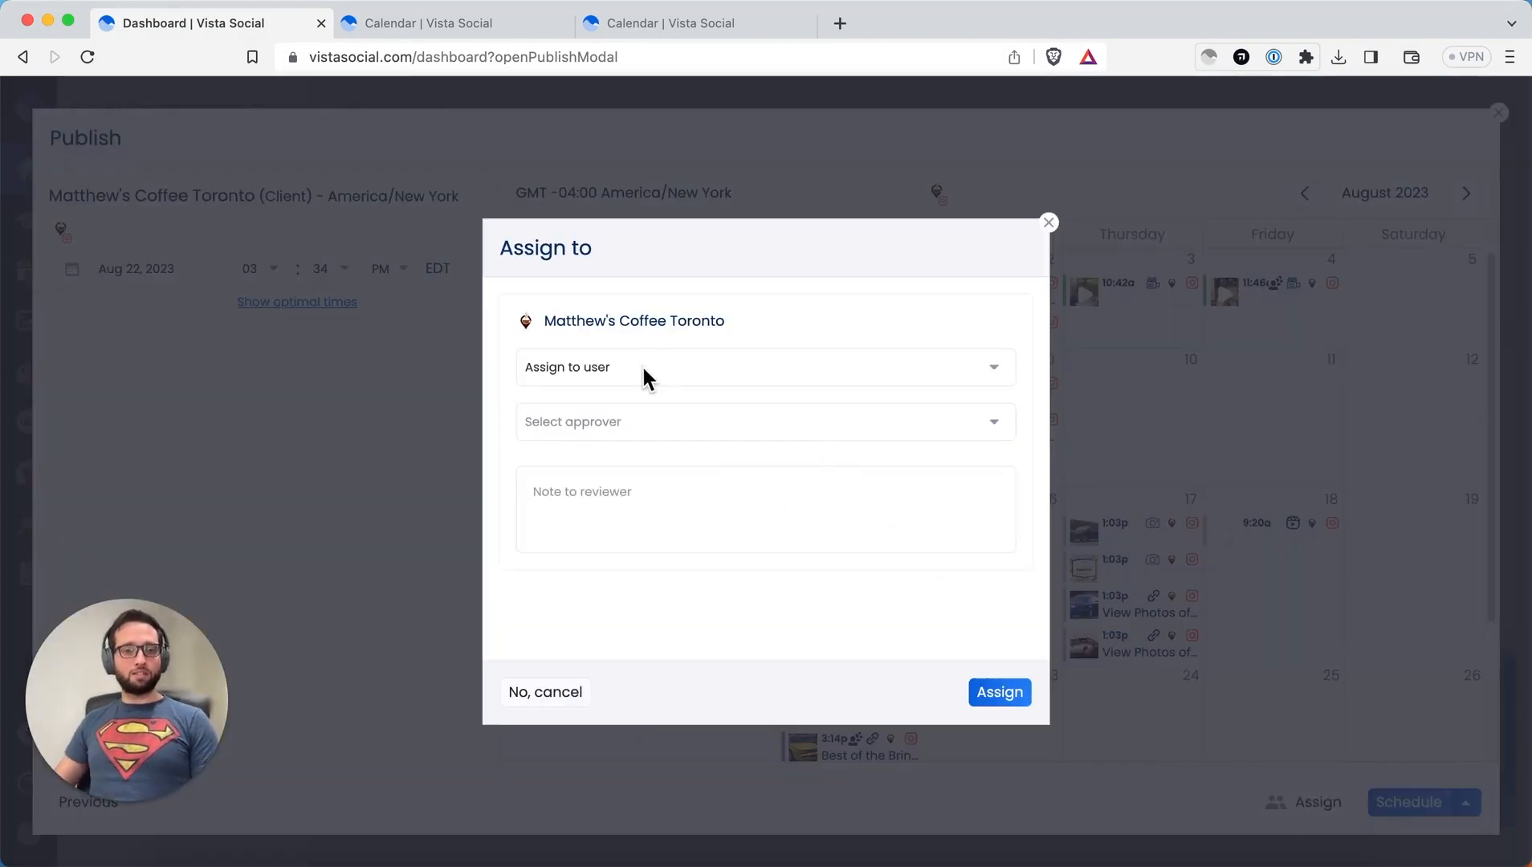
click(765, 366)
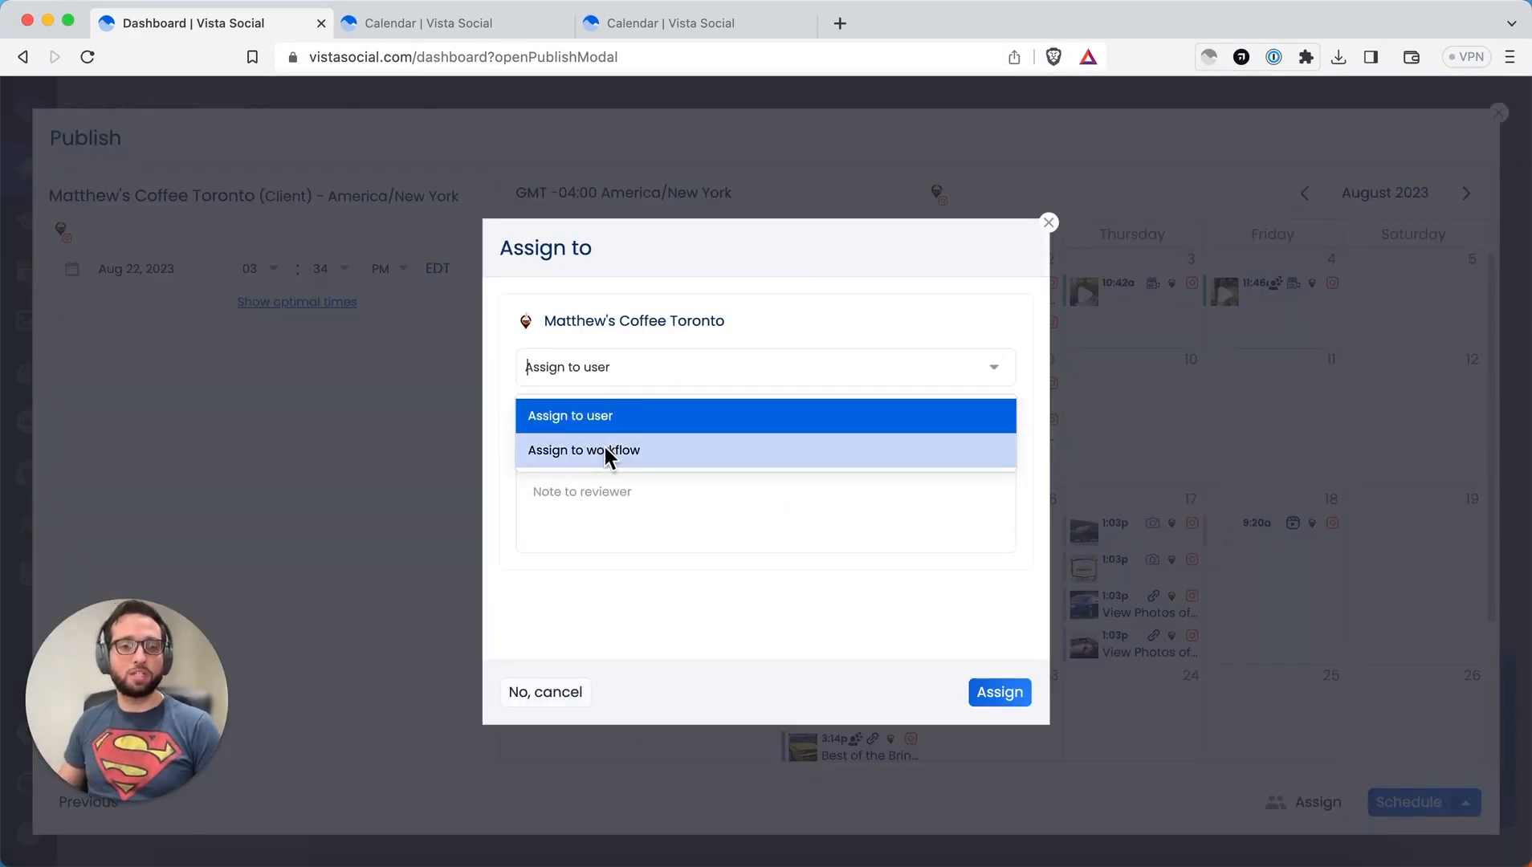
click(583, 449)
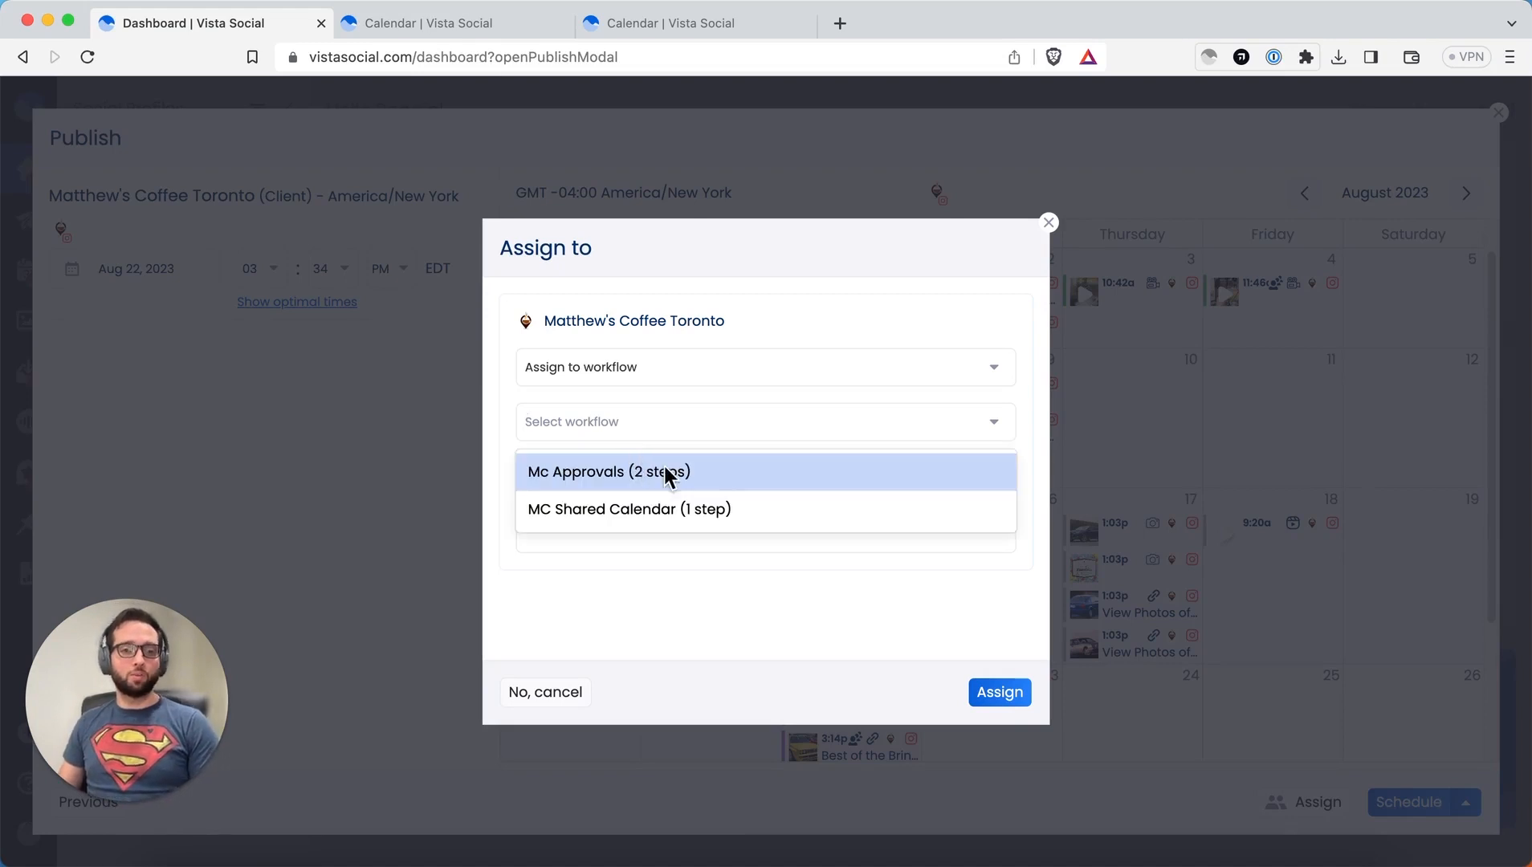
mouse_move(774, 490)
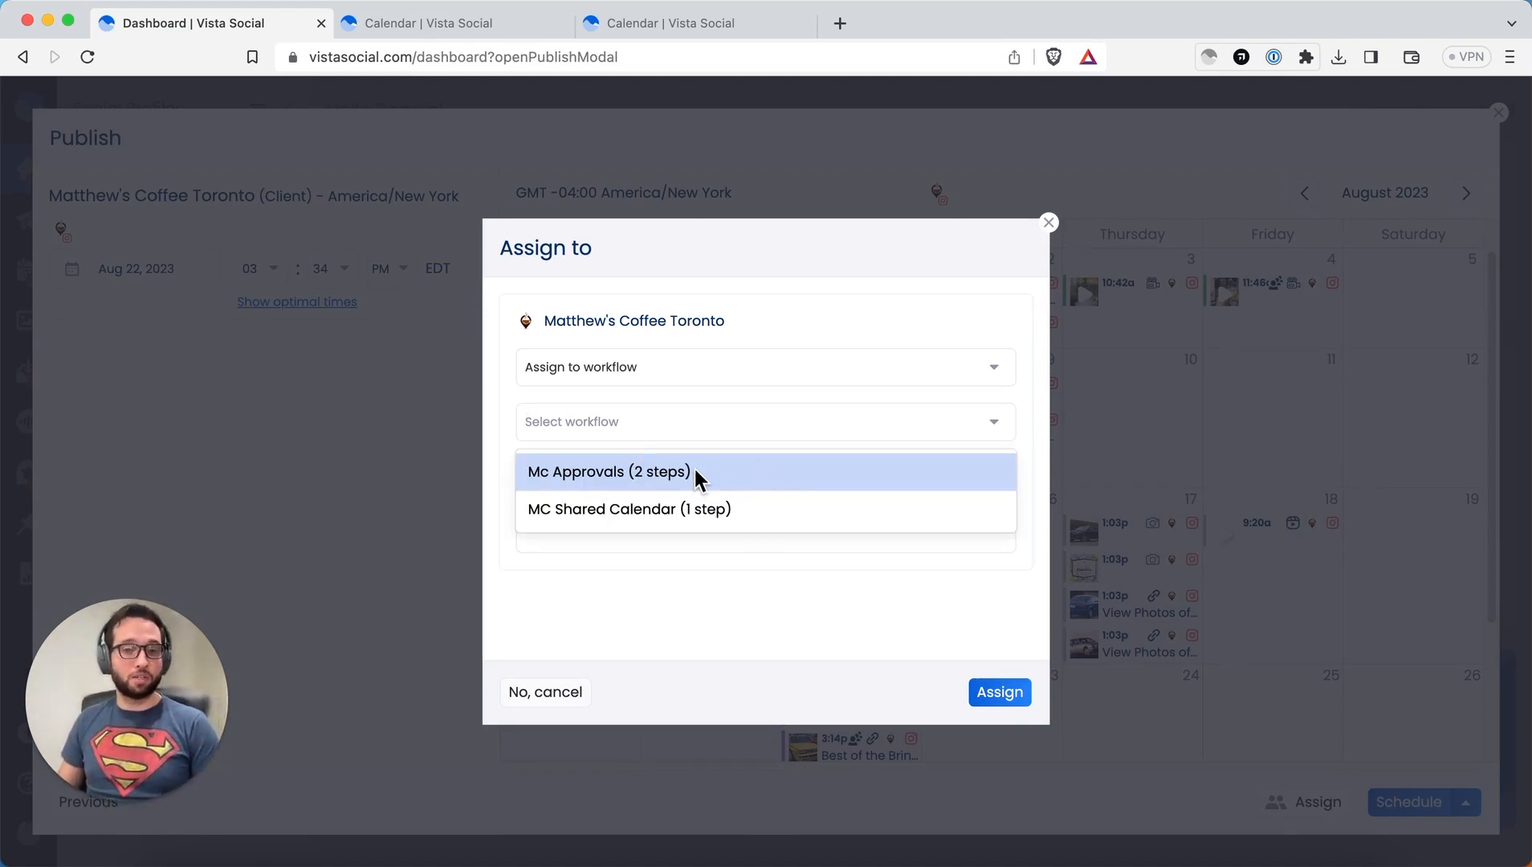
click(609, 472)
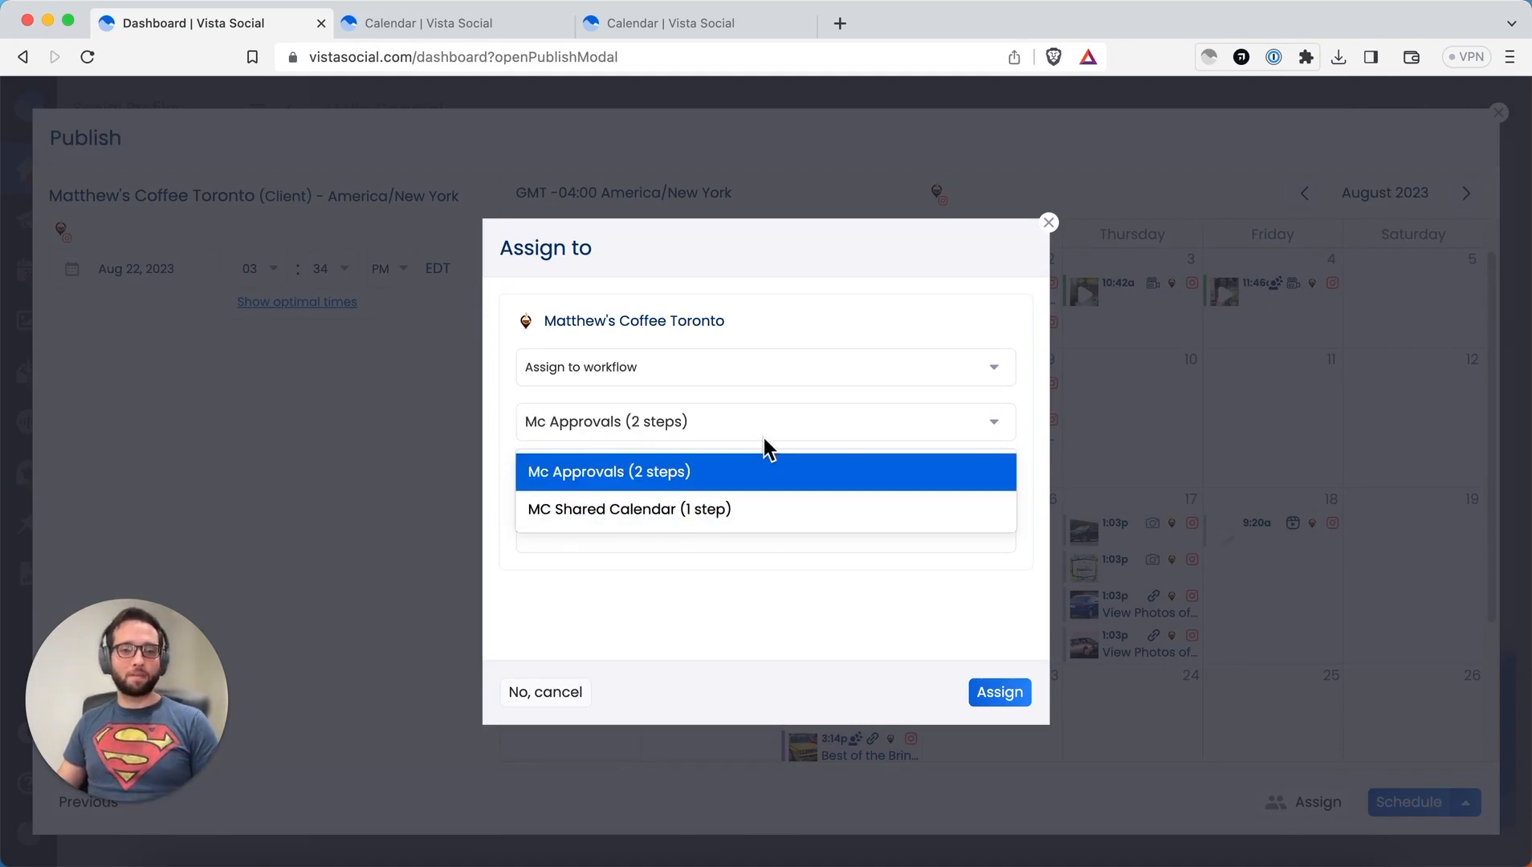
click(608, 471)
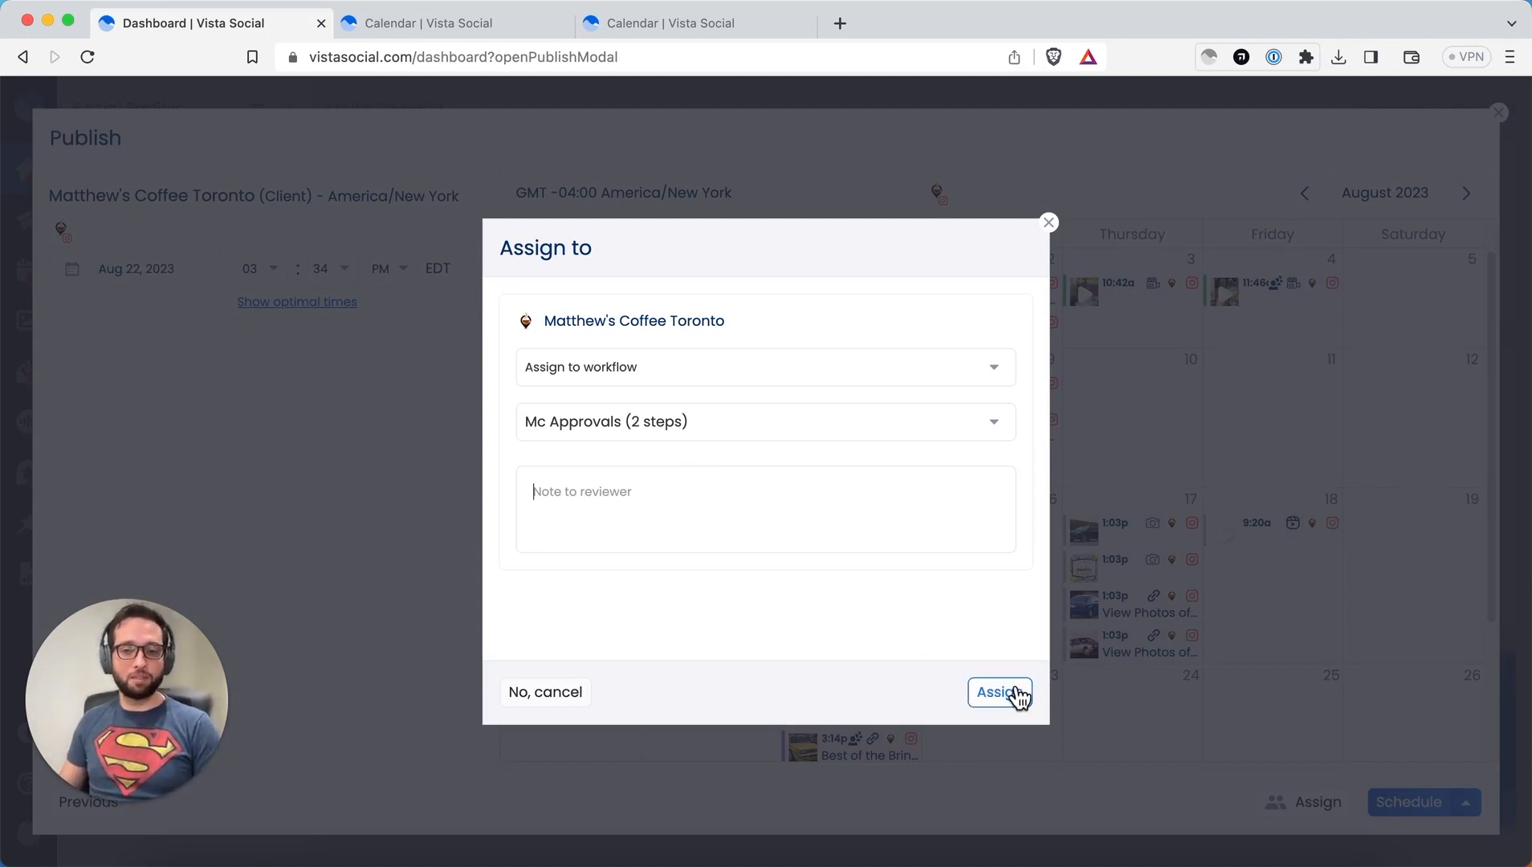
click(999, 691)
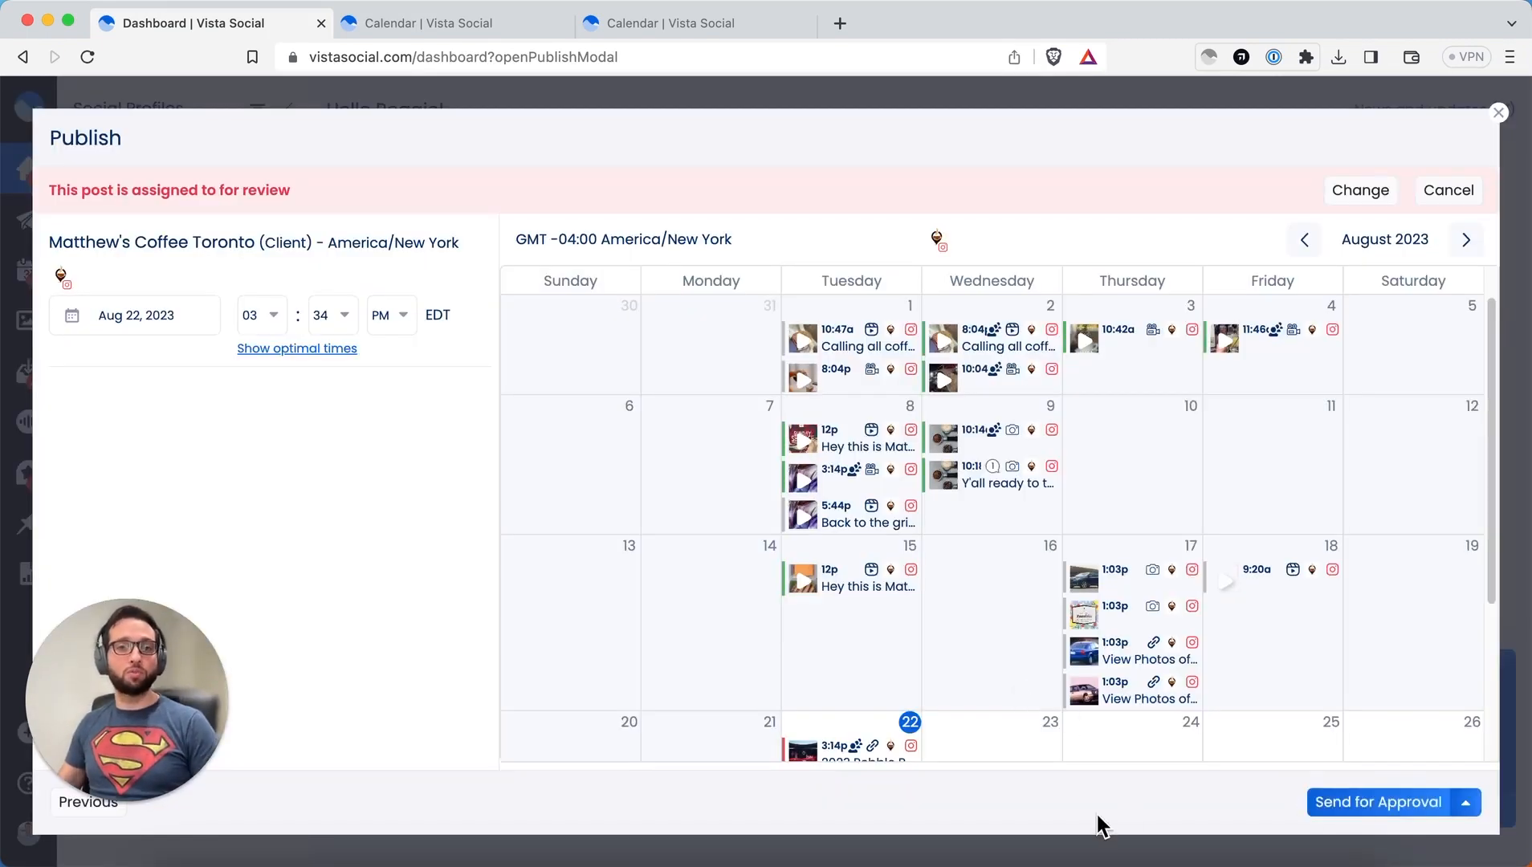